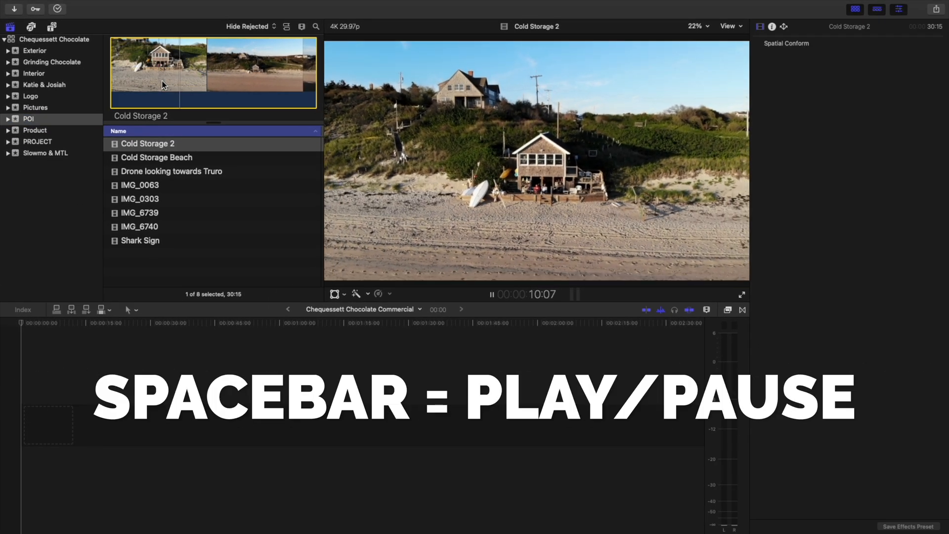
Pause the Cold Storage 2 drone clip so the viewer holds on the beach house frame.
key(space)
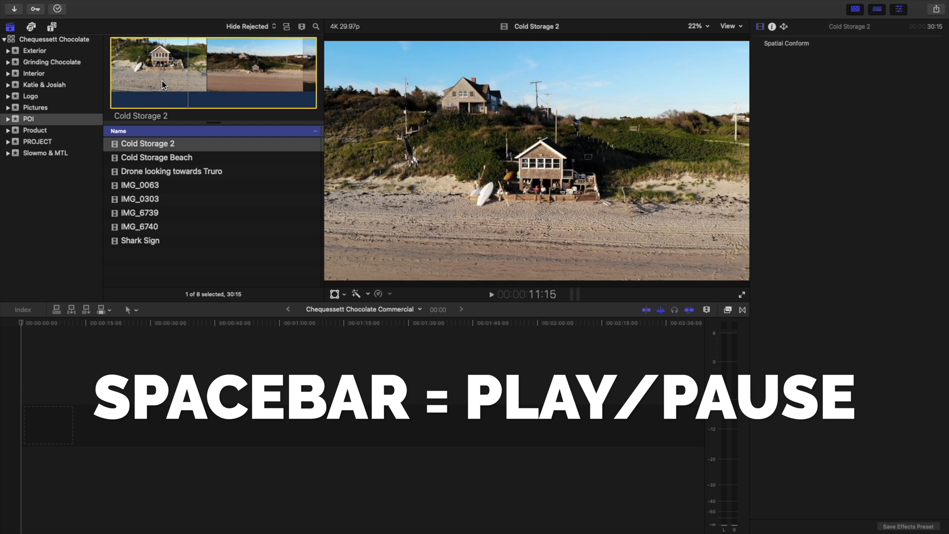
key(space)
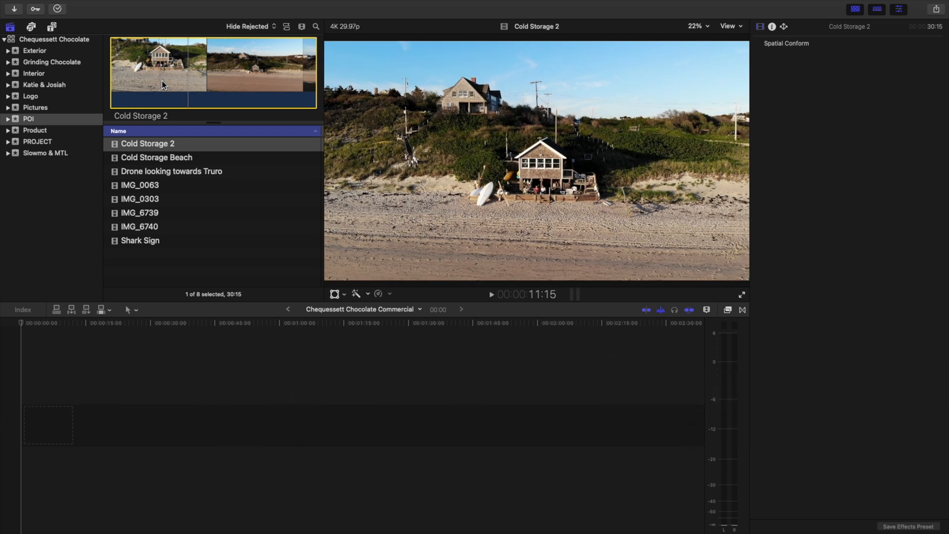